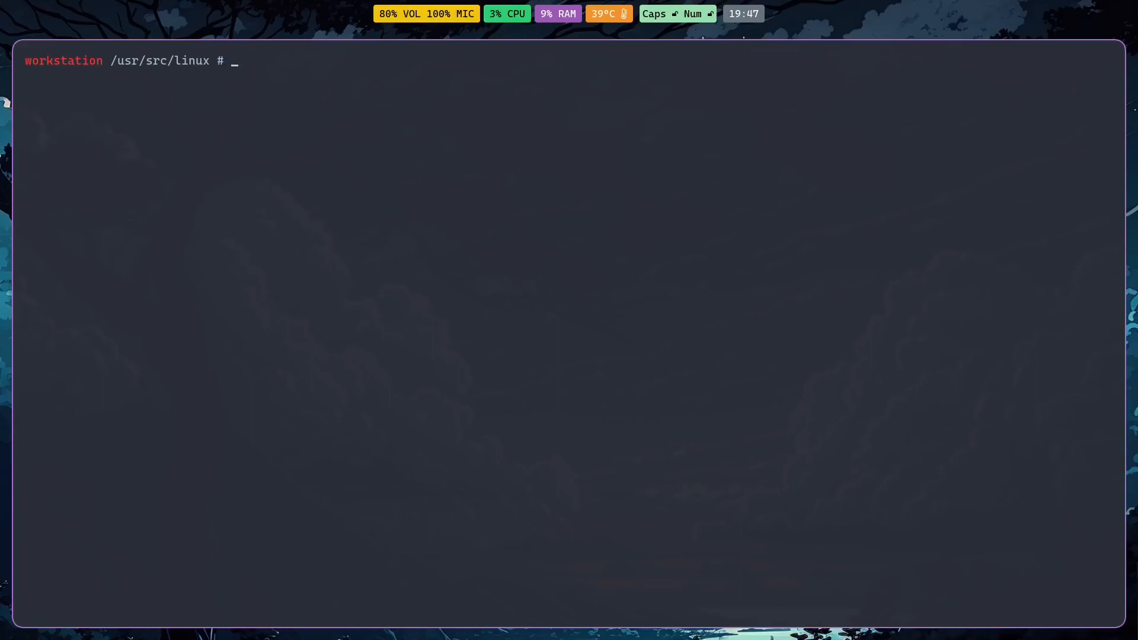
# Run 'make menuconfig' in /usr/src/linux to launch the kernel configuration menu.
pyautogui.write('make m')
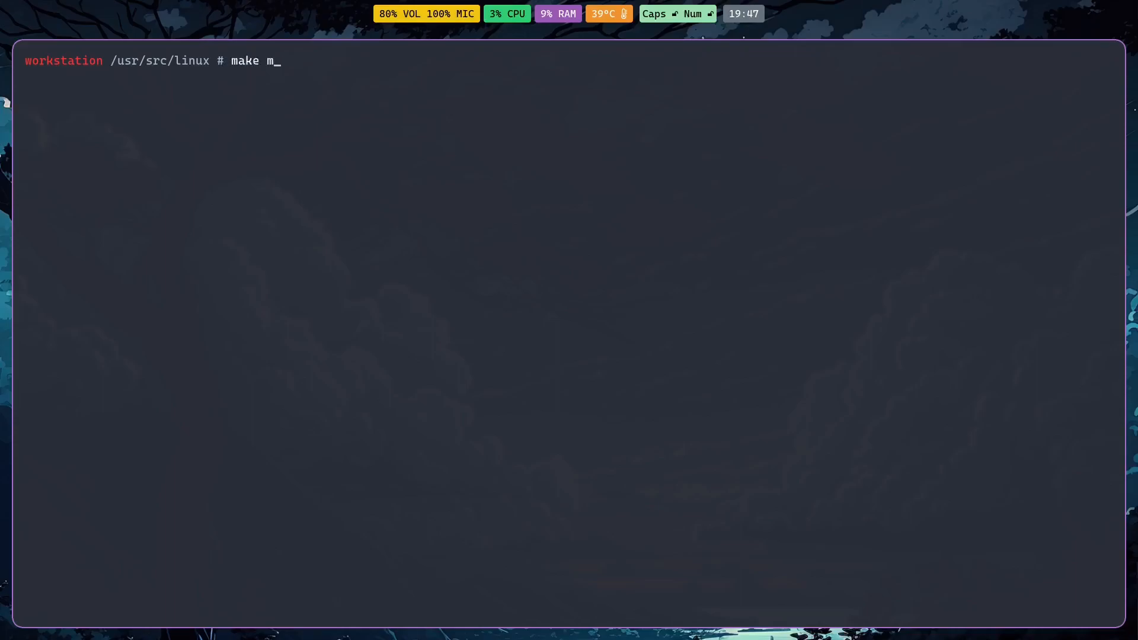
pyautogui.write('enuconfig')
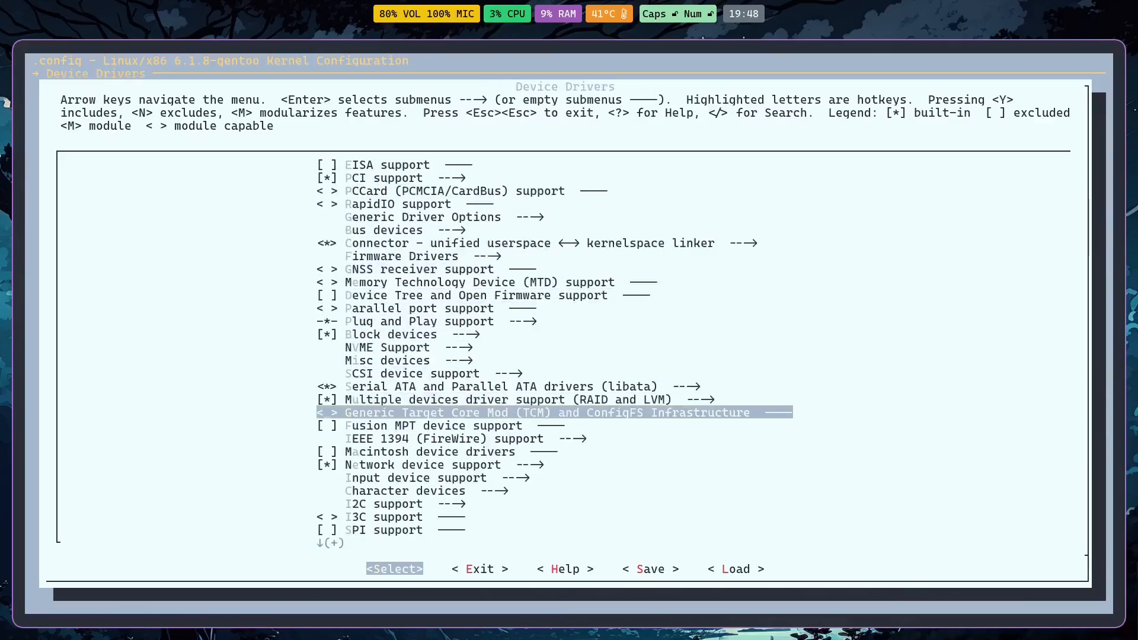
# Set User level driver support to <*> under Input device support > Miscellaneous devices.
pyautogui.press('Down')
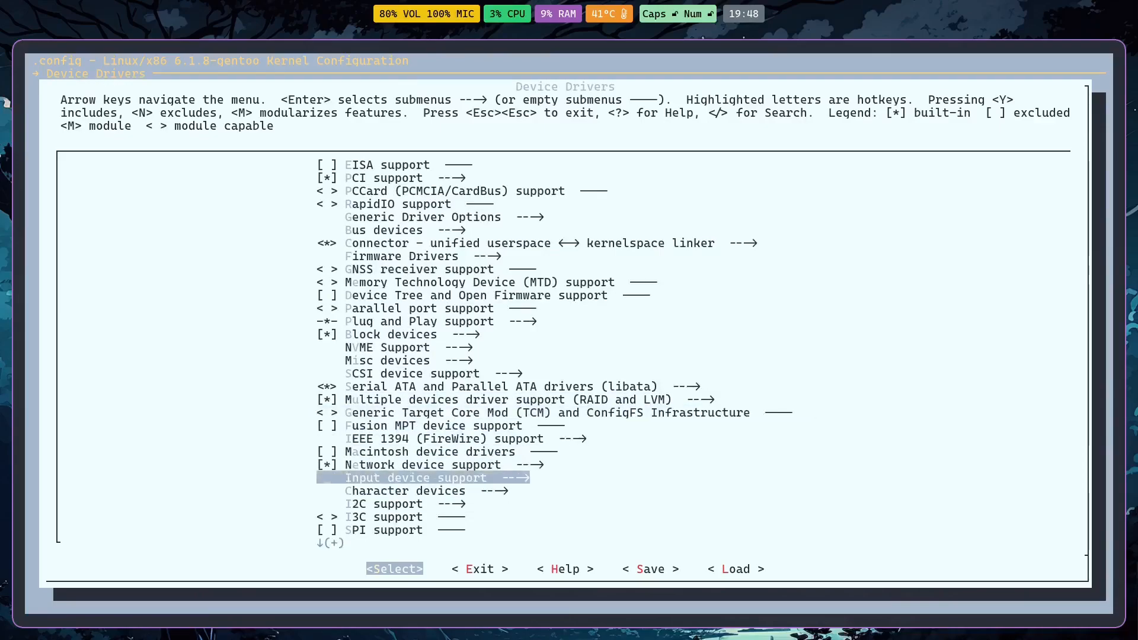
pyautogui.press('Enter')
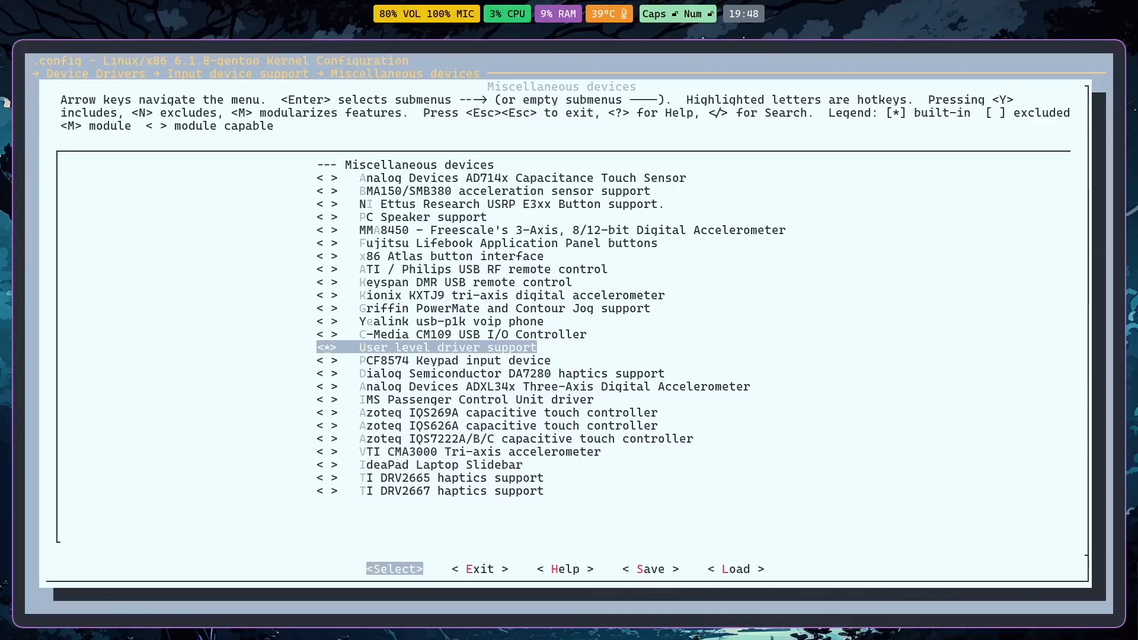
pyautogui.click(564, 569)
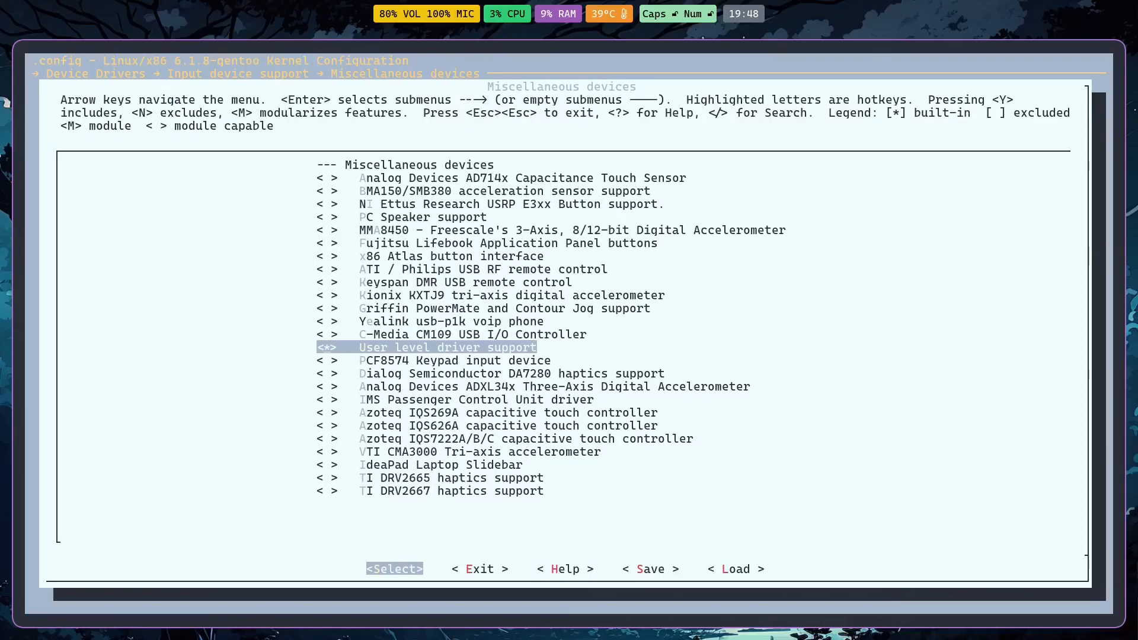
pyautogui.press('Escape')
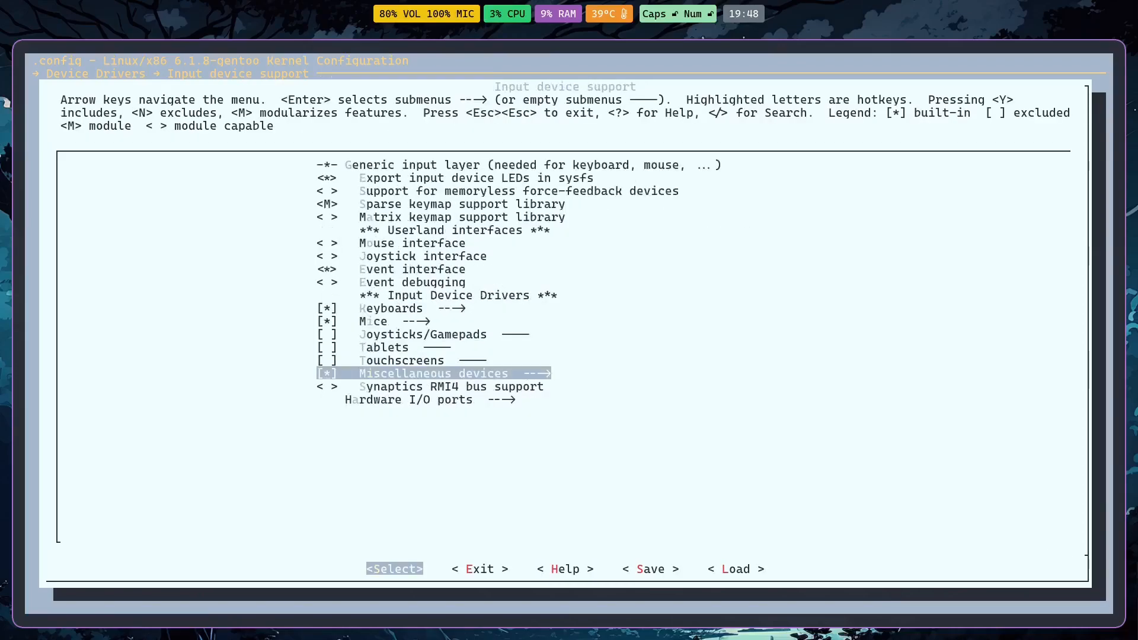
pyautogui.press('Escape')
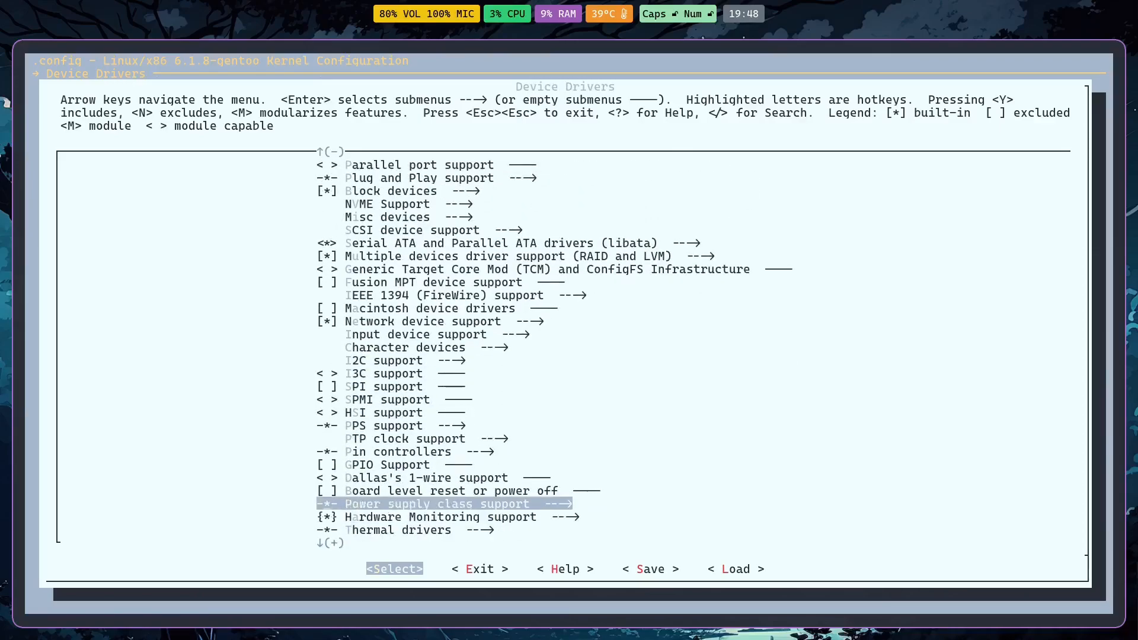
# In Special HID drivers, set the UC-Logic driver to < > (not built).
pyautogui.scroll(-3)
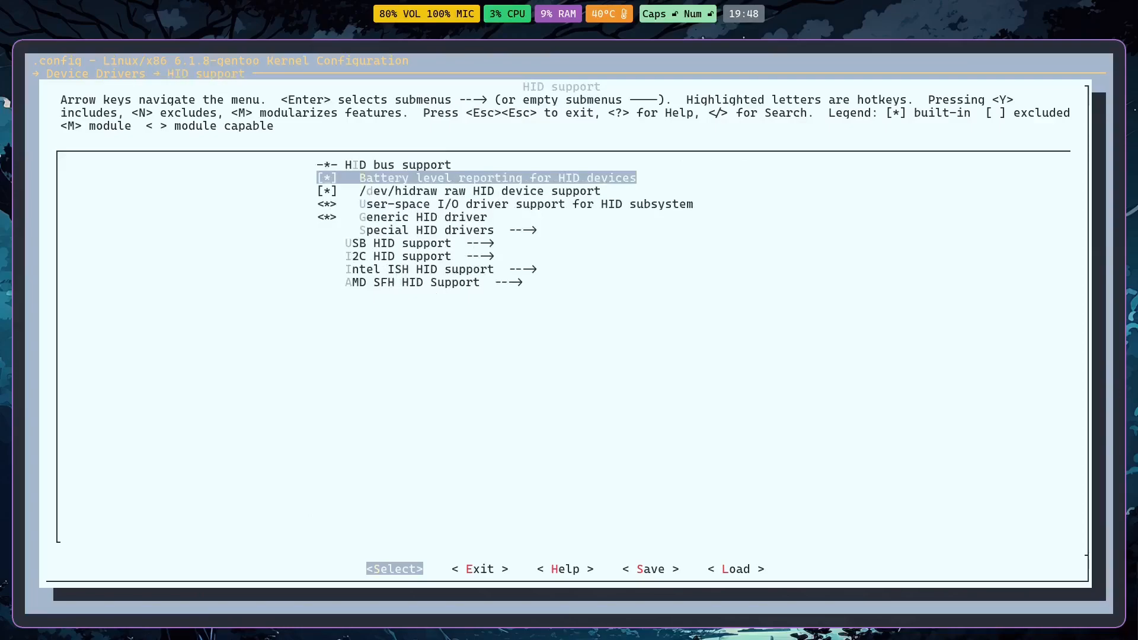
pyautogui.press('Down')
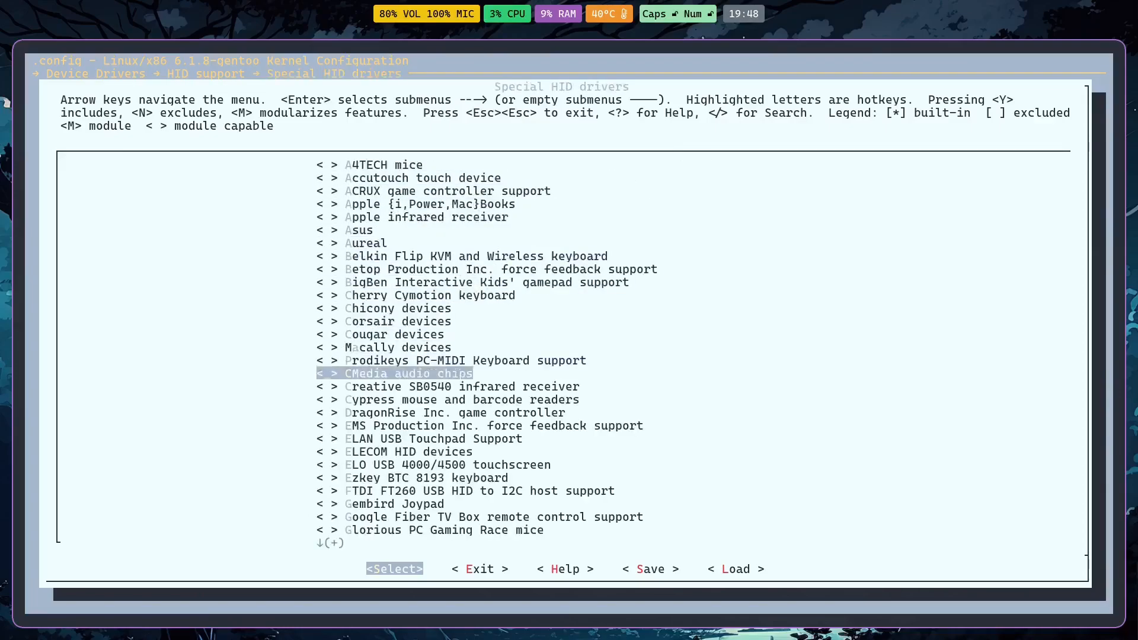
pyautogui.scroll(-3)
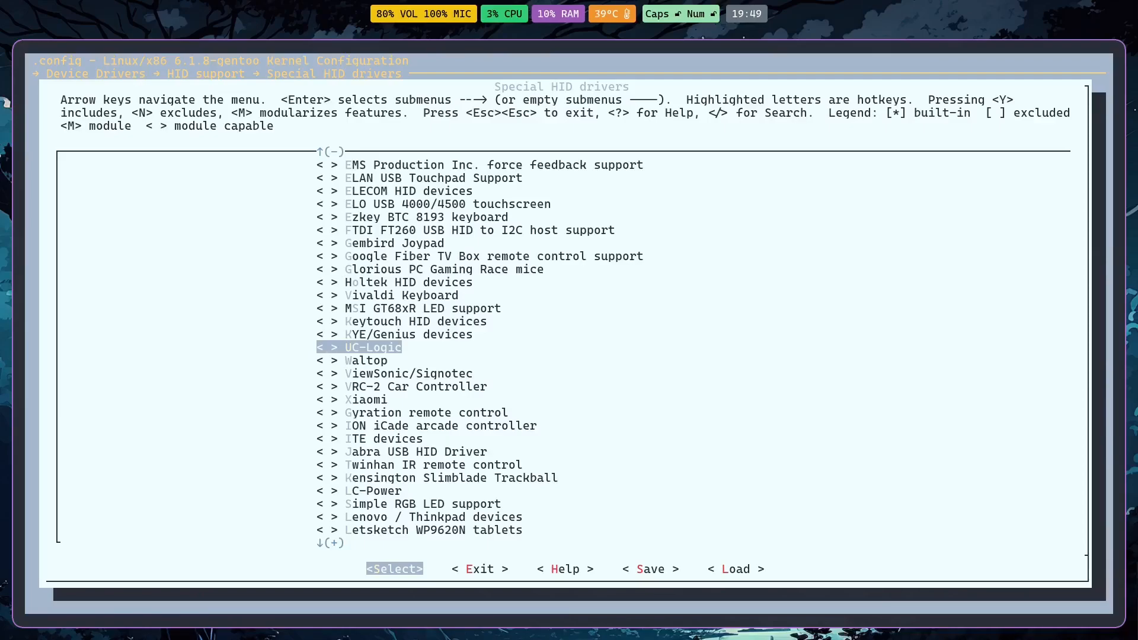
pyautogui.press('m')
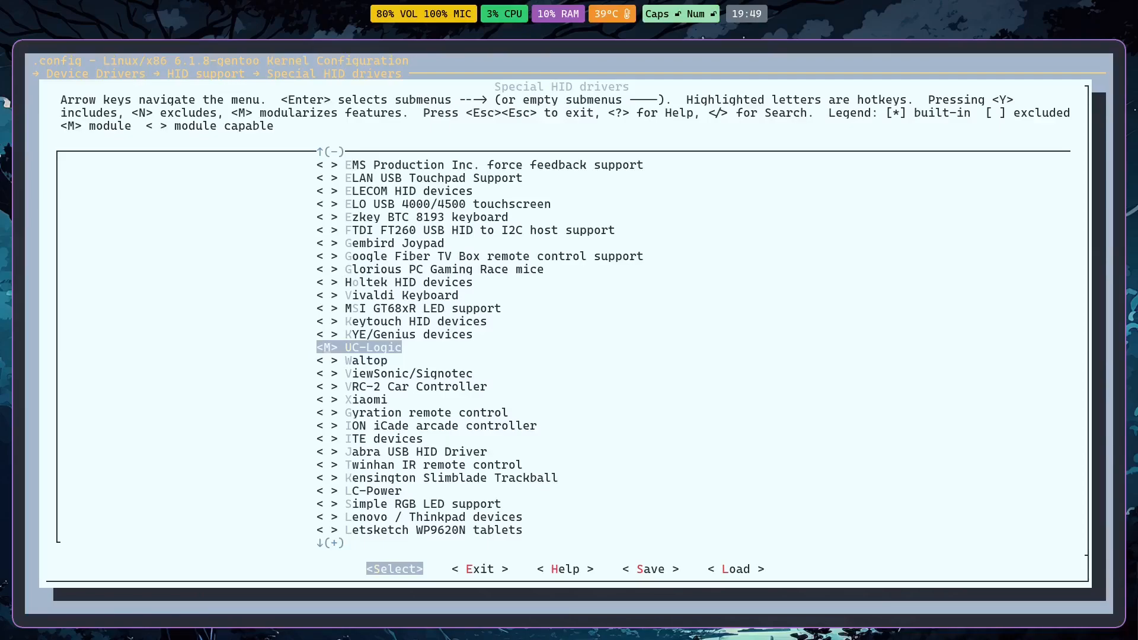
pyautogui.press('n')
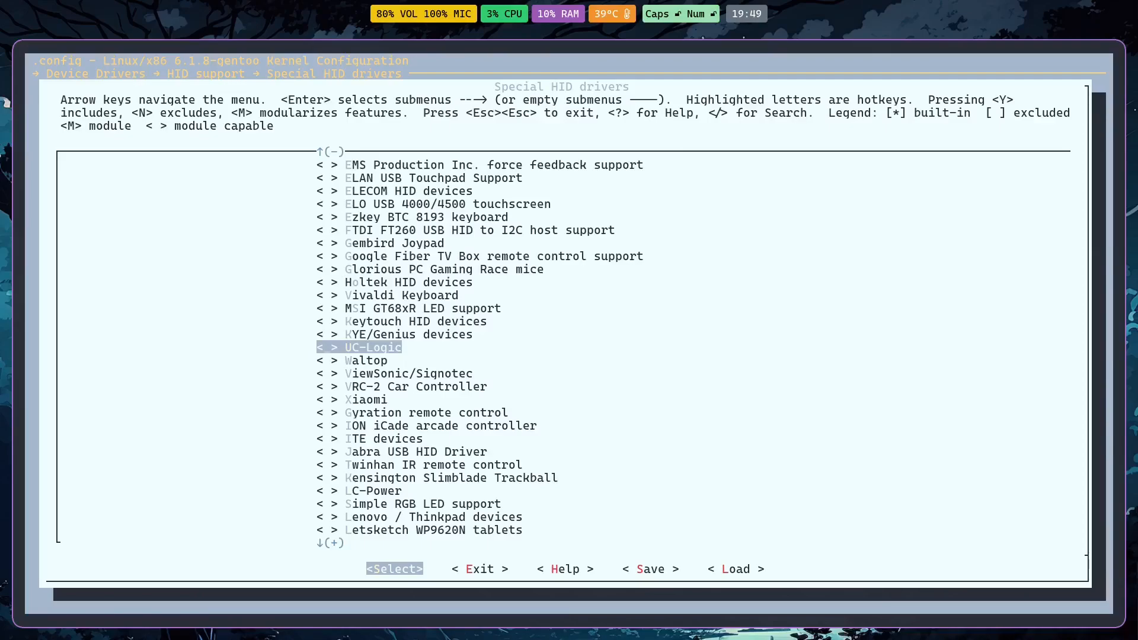
pyautogui.press('m')
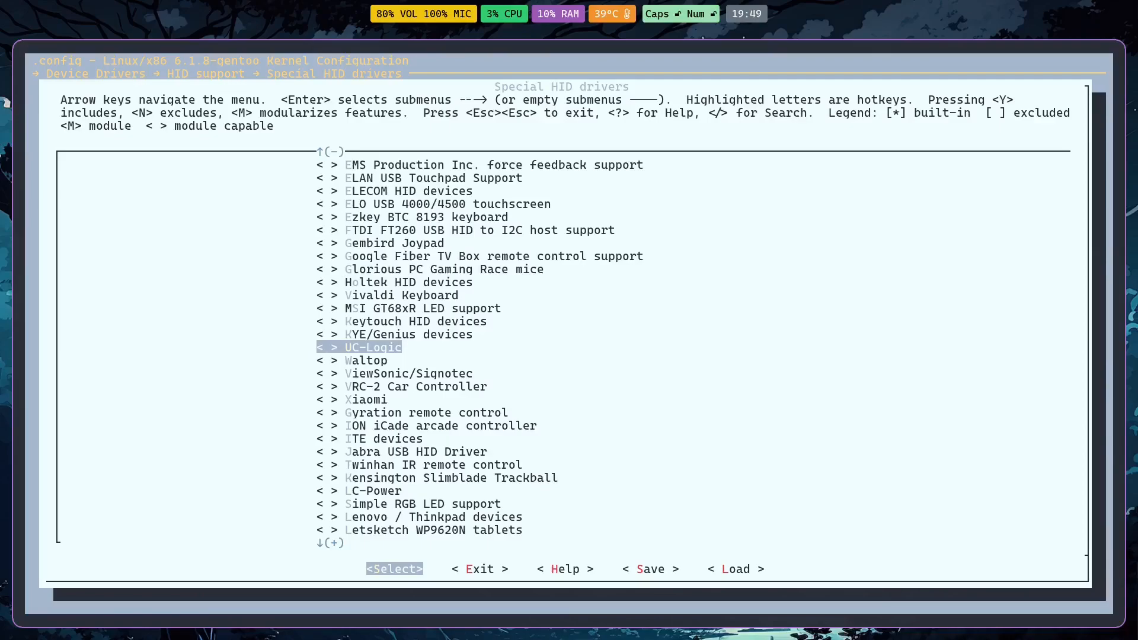
pyautogui.press('Escape')
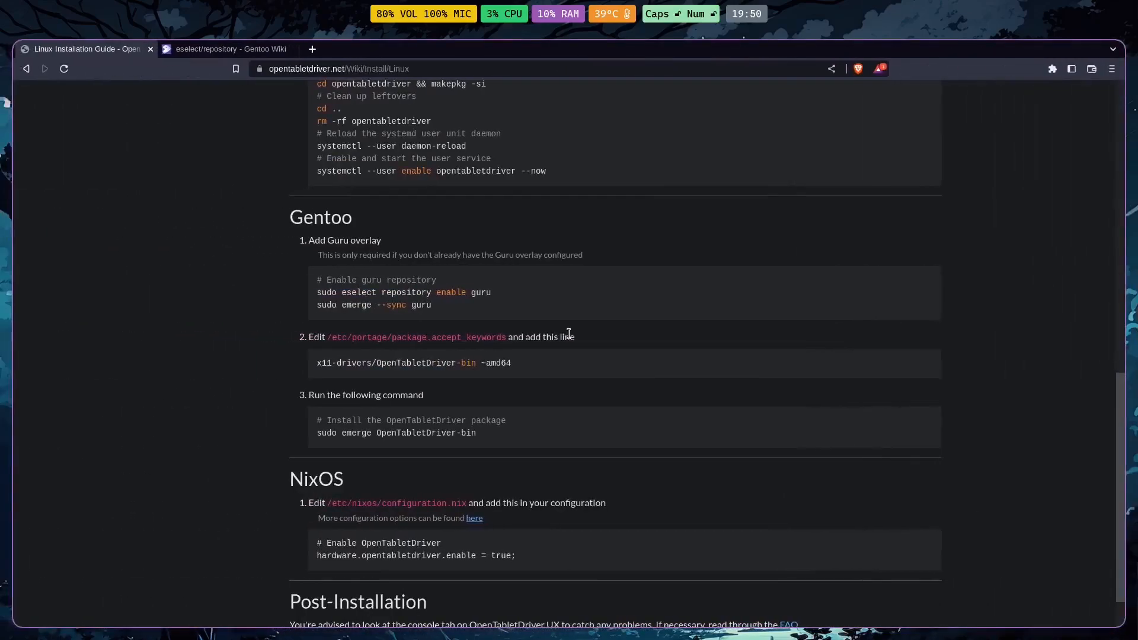
pyautogui.click(222, 49)
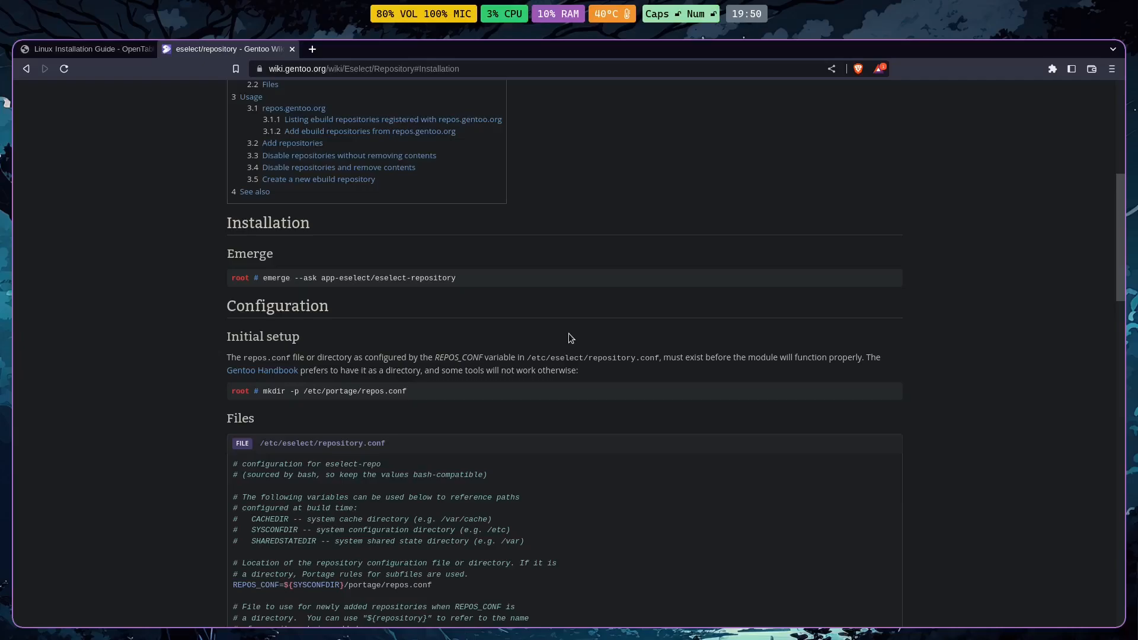
pyautogui.scroll(-3)
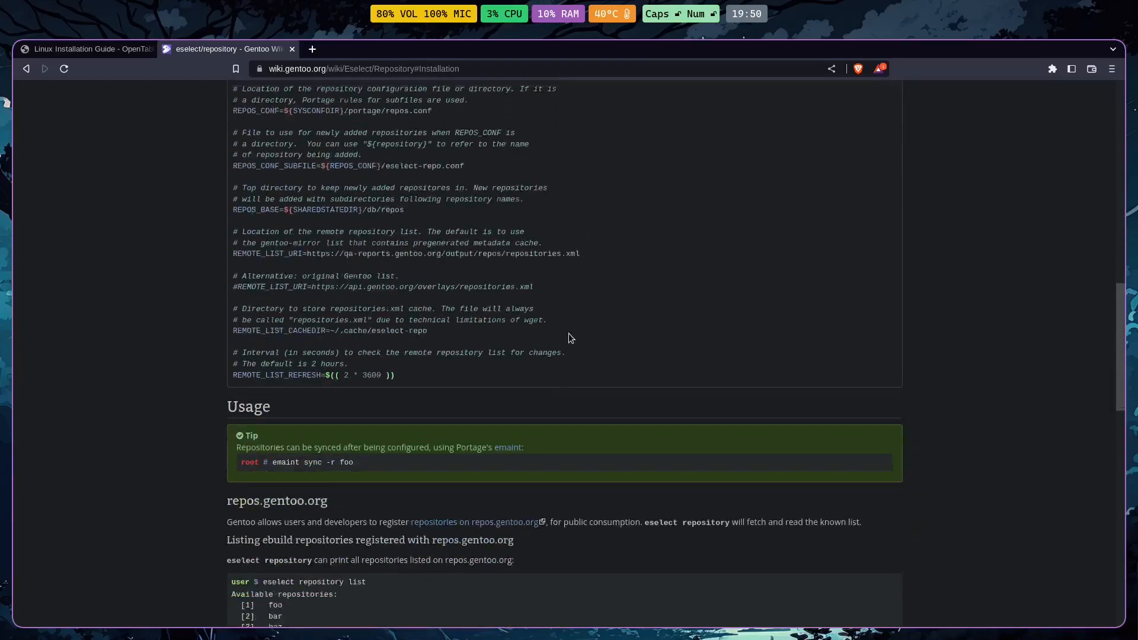
pyautogui.scroll(3)
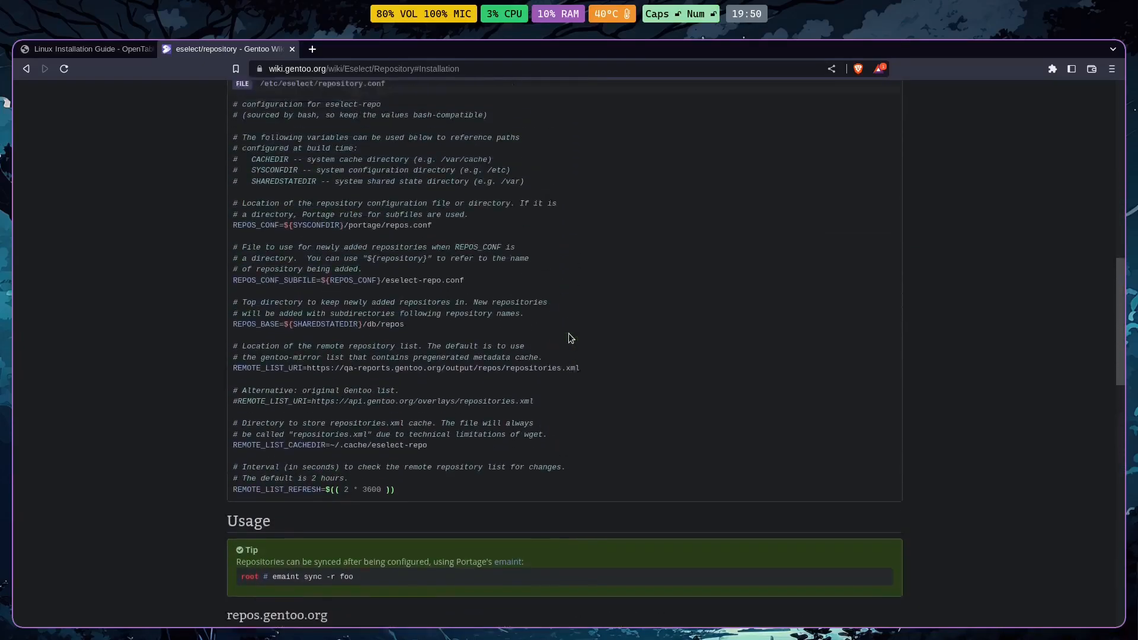
pyautogui.scroll(3)
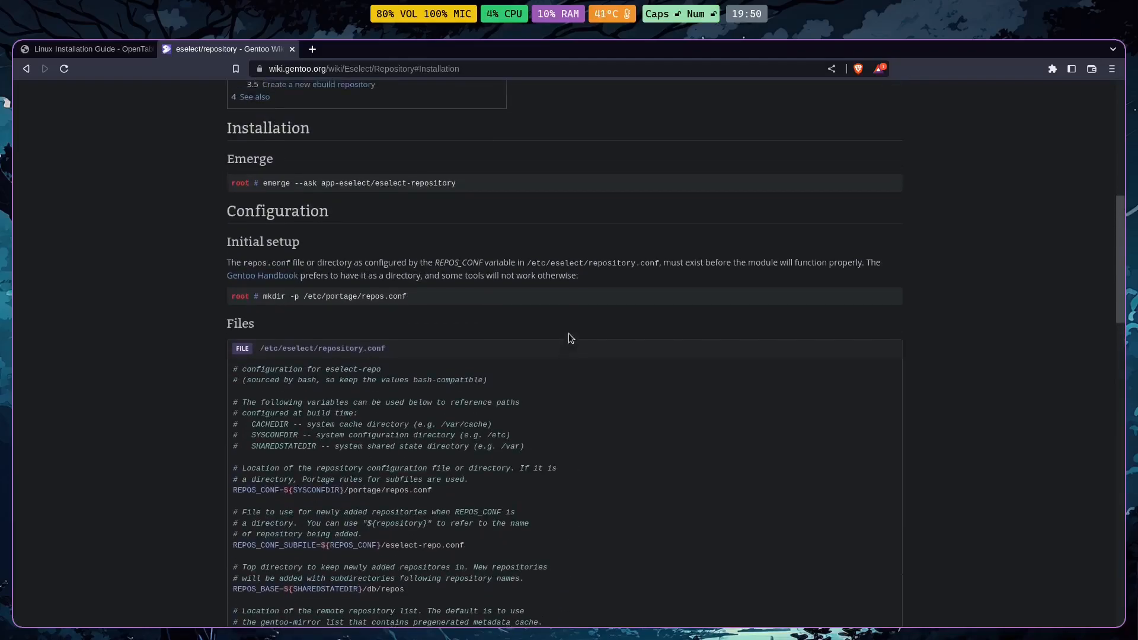
pyautogui.click(83, 49)
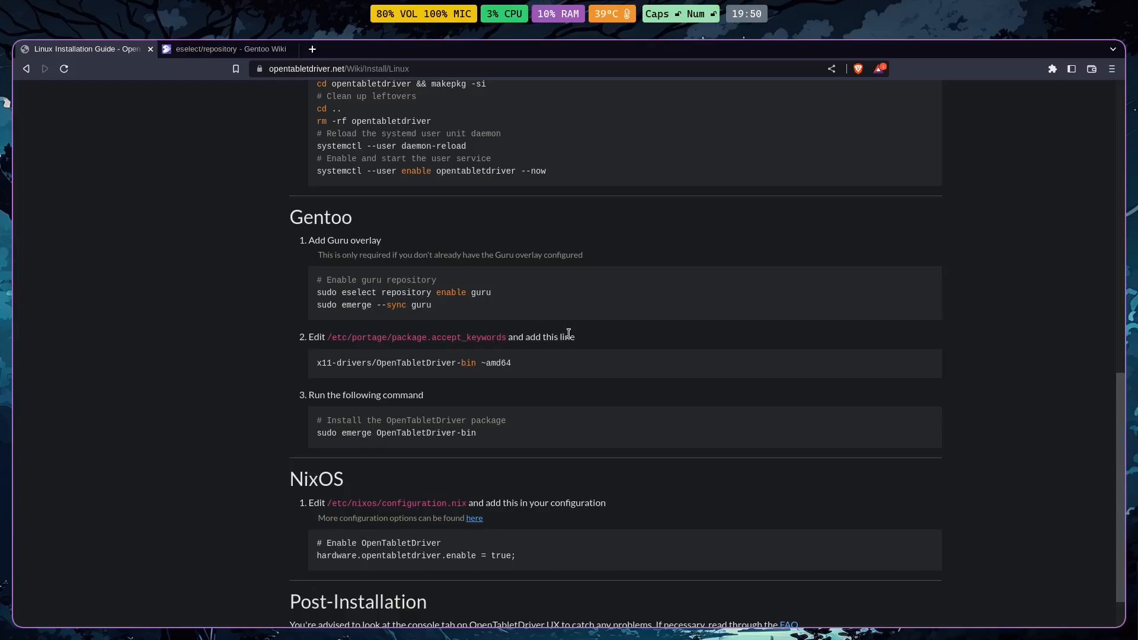
pyautogui.moveTo(592, 340)
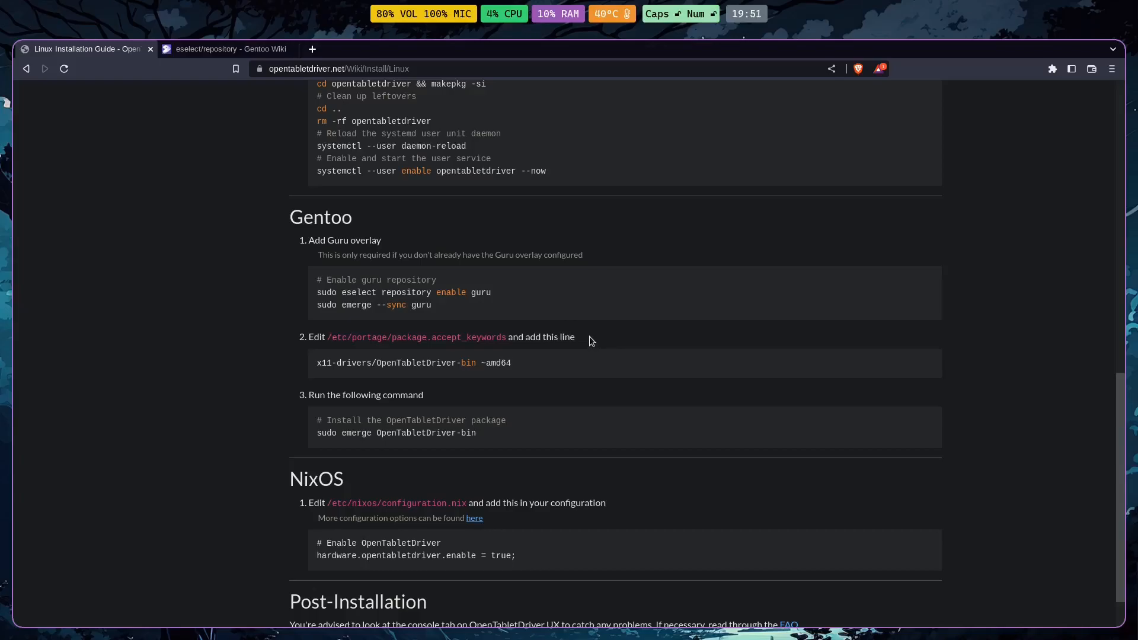
pyautogui.moveTo(442, 335)
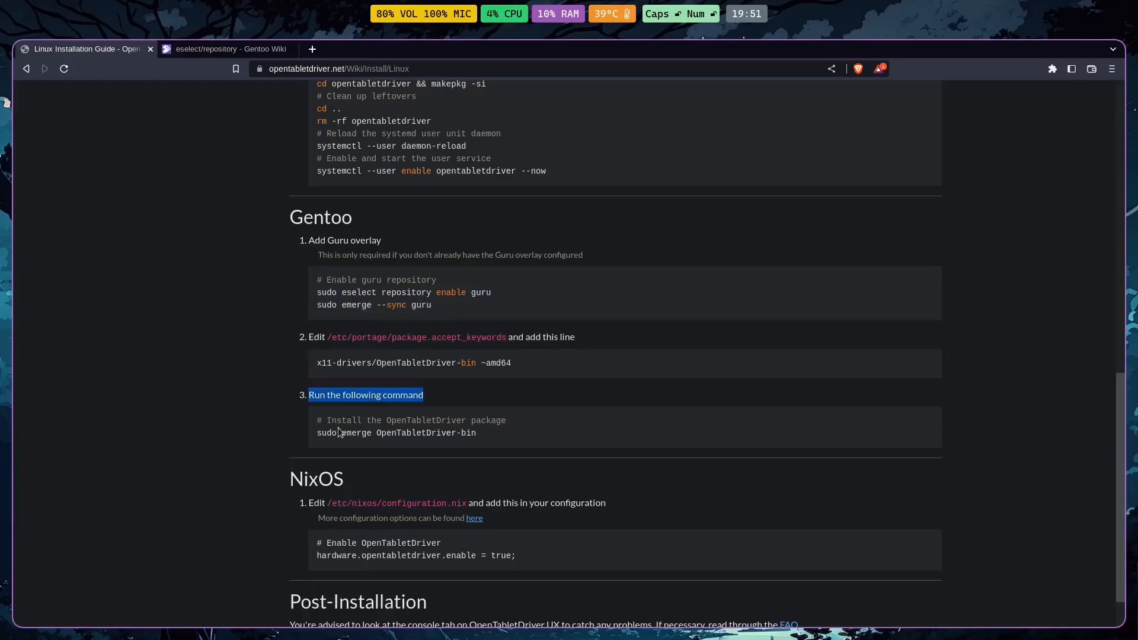
# Select the Gentoo x11-drivers keyword line through 'sudo emerge OpenTabletDriver-bin'.
pyautogui.moveTo(421, 394); pyautogui.dragTo(314, 363)
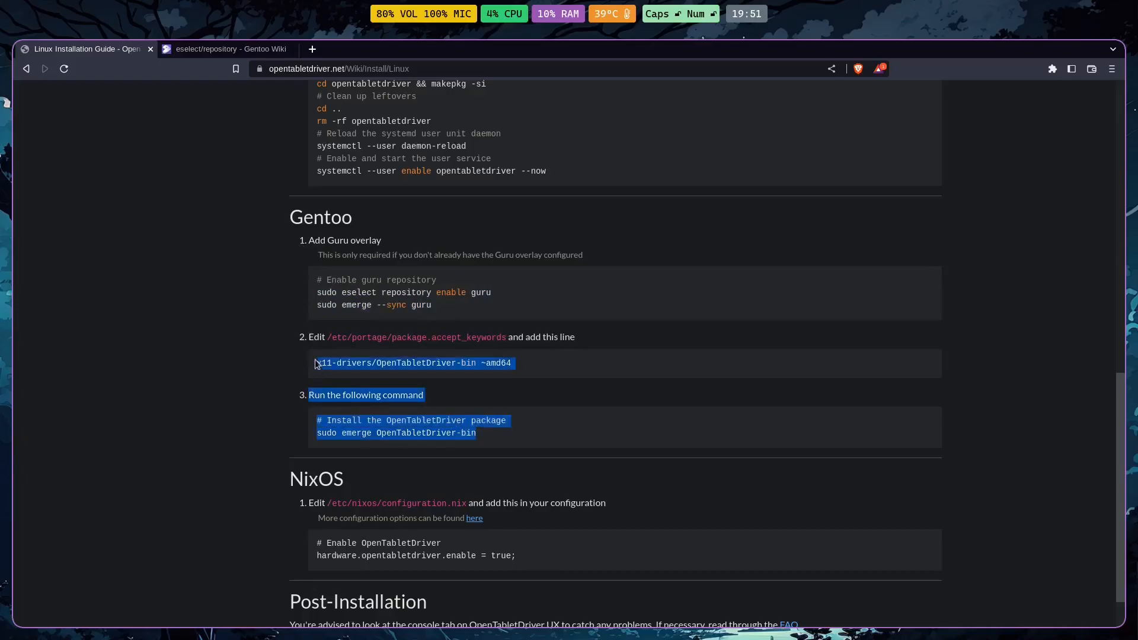
pyautogui.click(409, 459)
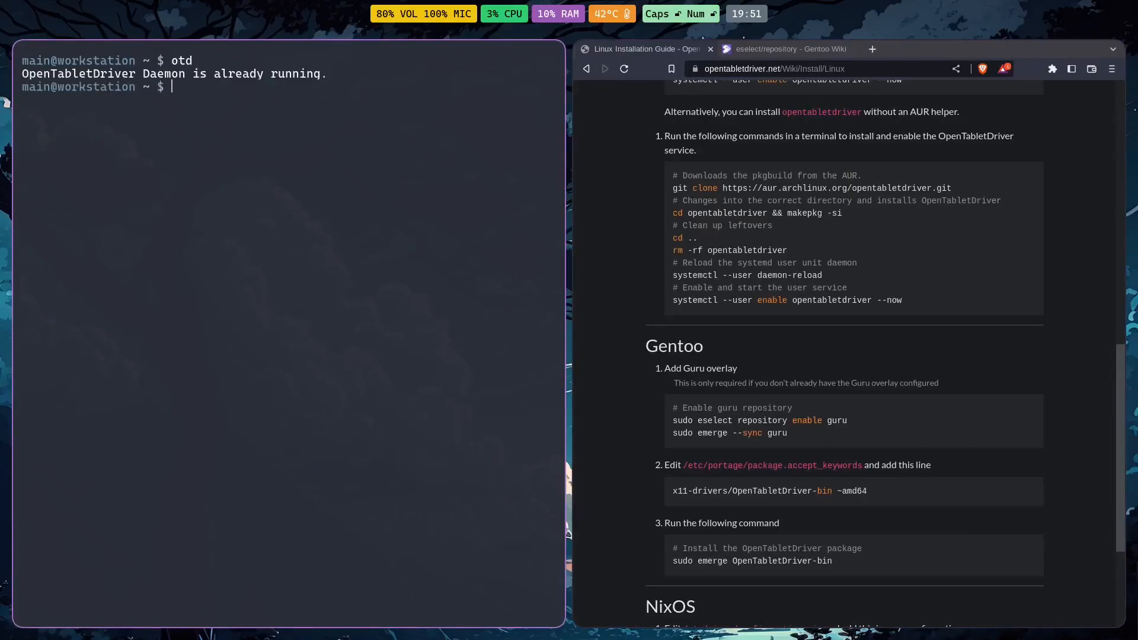
# Clear the repeated command and run otd again.
pyautogui.write('otd')
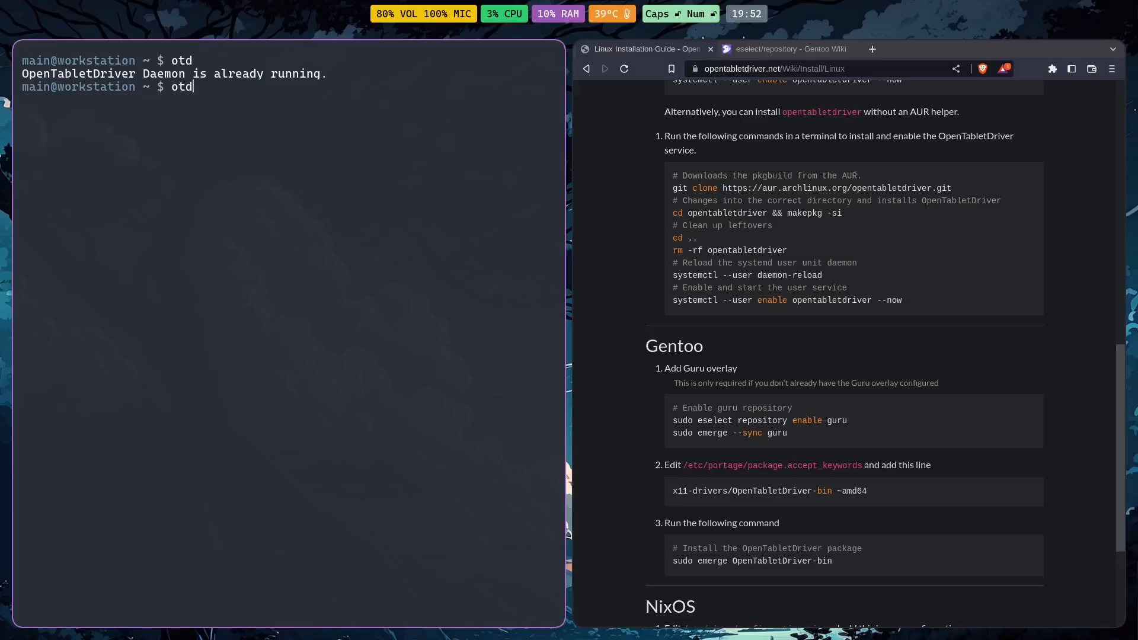
pyautogui.press('BackSpace')
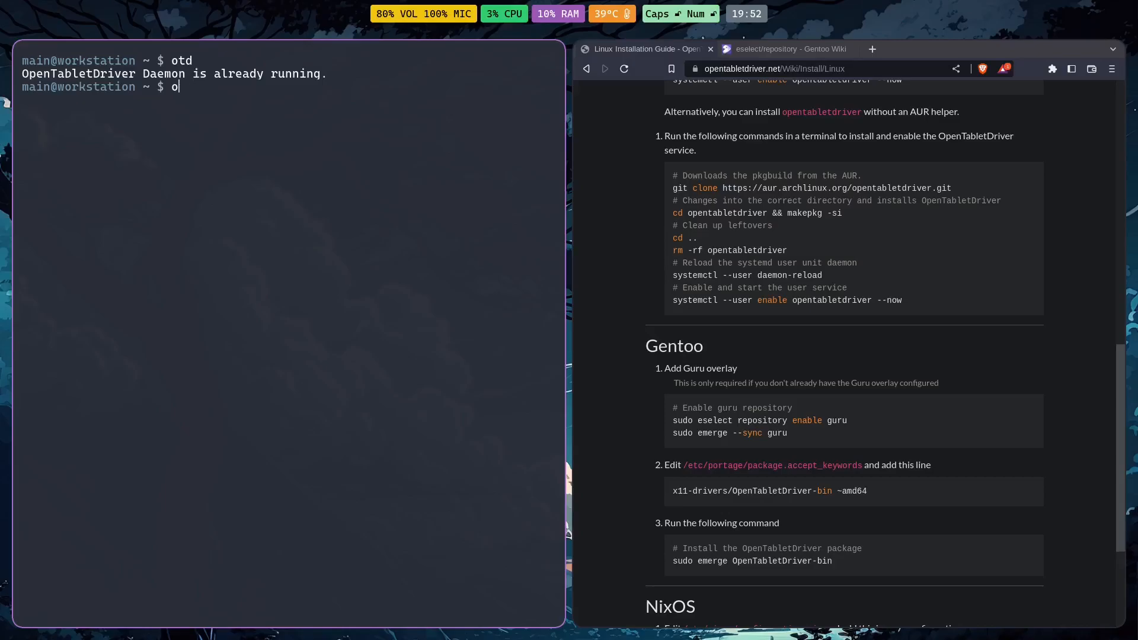
pyautogui.press('BackSpace')
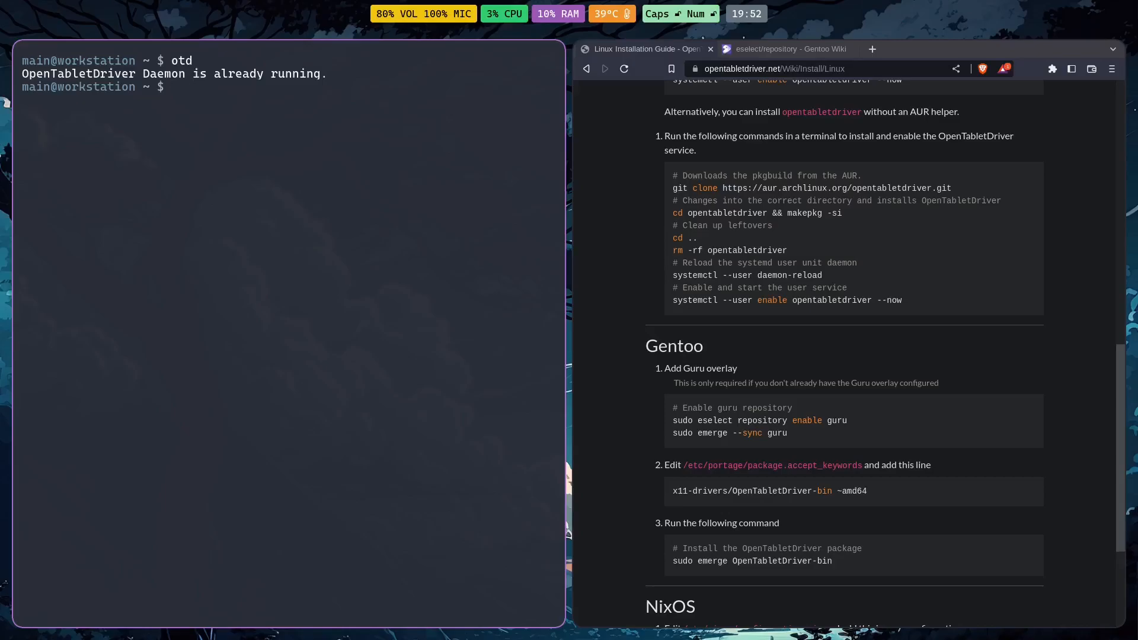
pyautogui.write('otd')
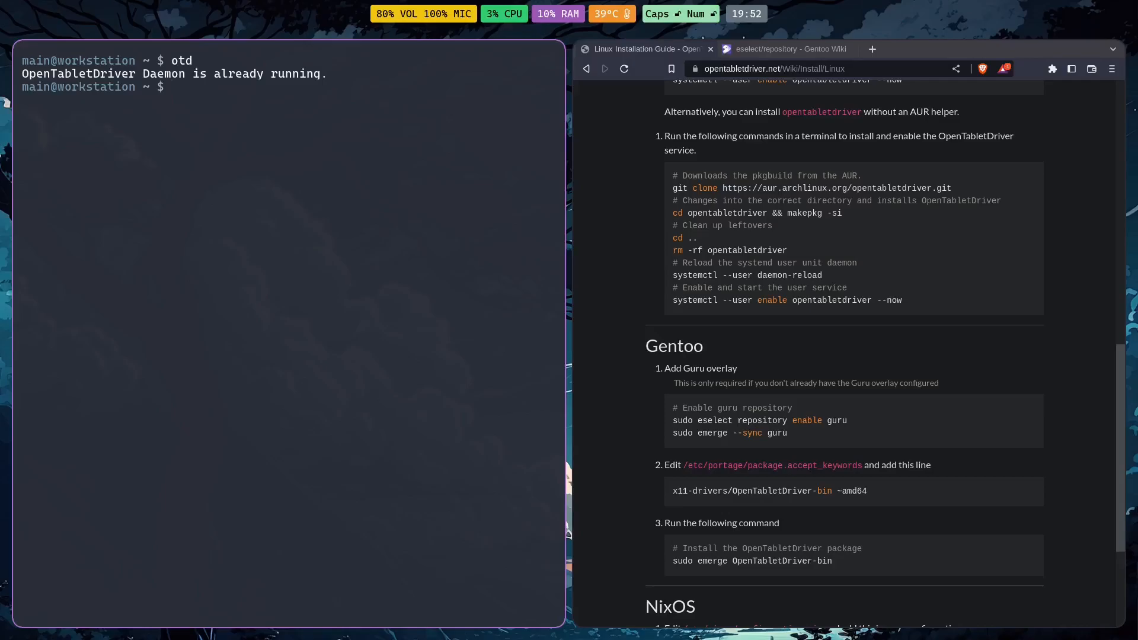
# Open .config/hypr/hyprland.conf in nvim.
pyautogui.write('nvim')
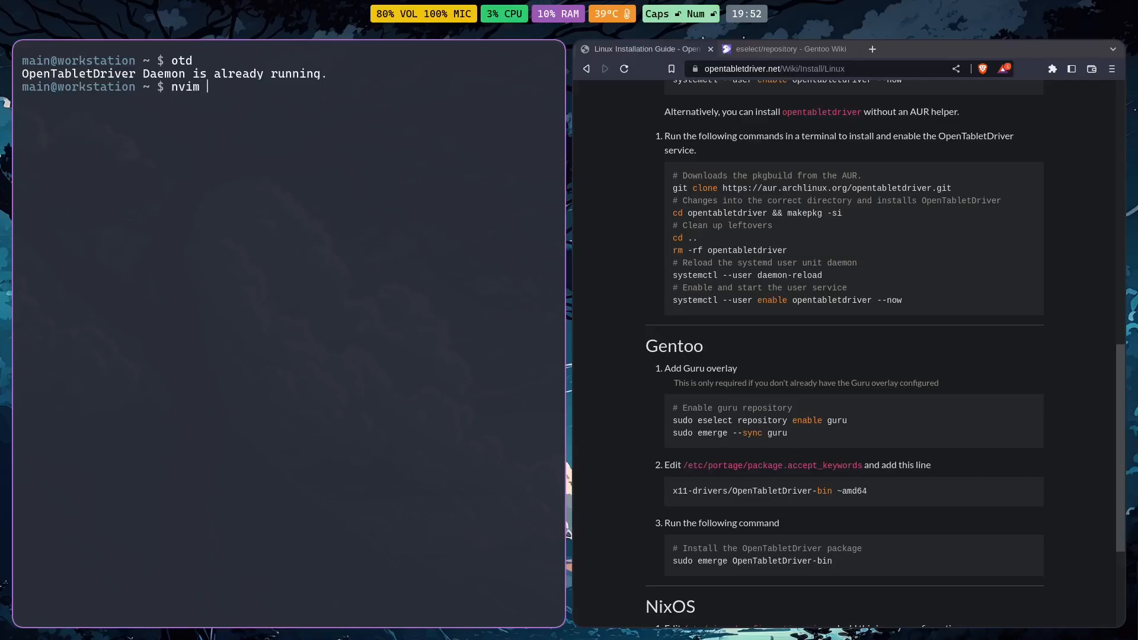
pyautogui.write('.')
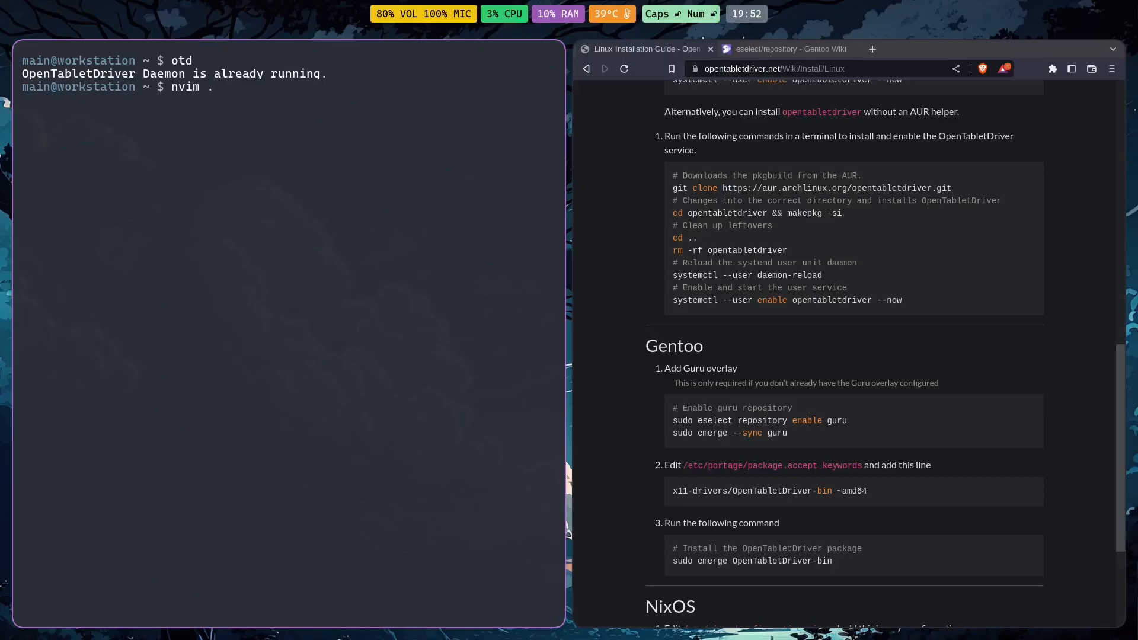
pyautogui.write('config/')
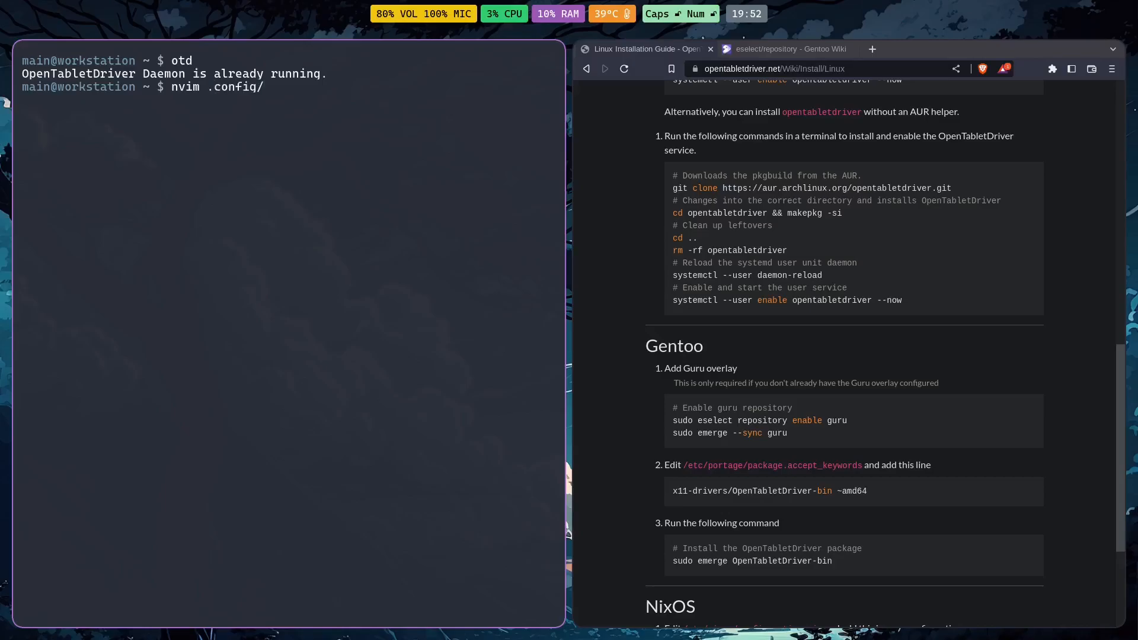
pyautogui.write('hypr/h')
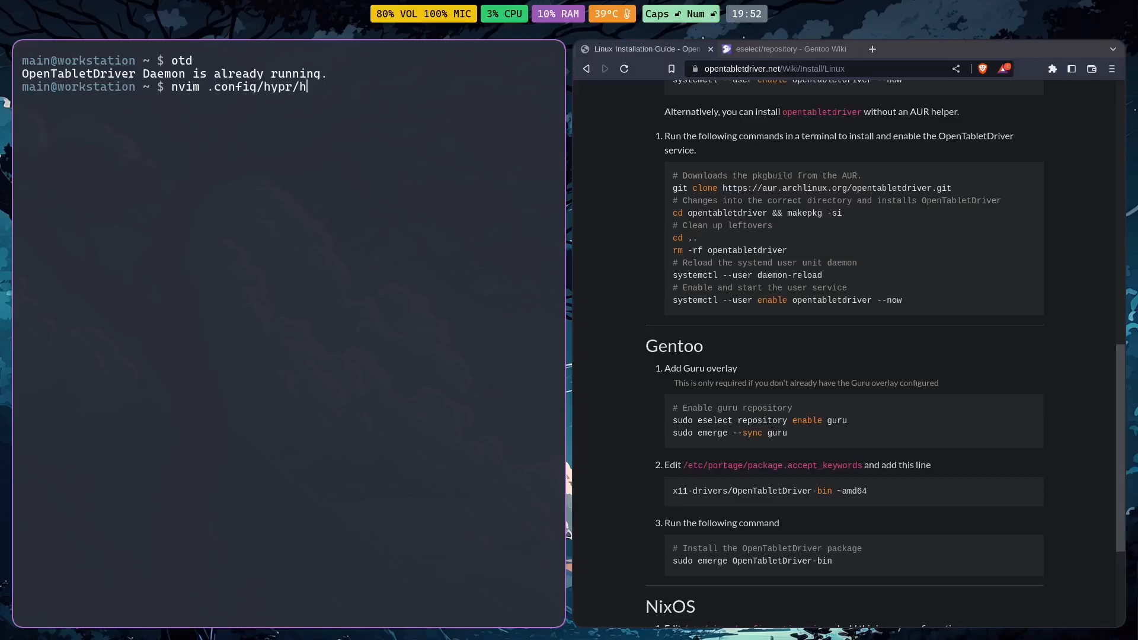
pyautogui.write('yprland.conf')
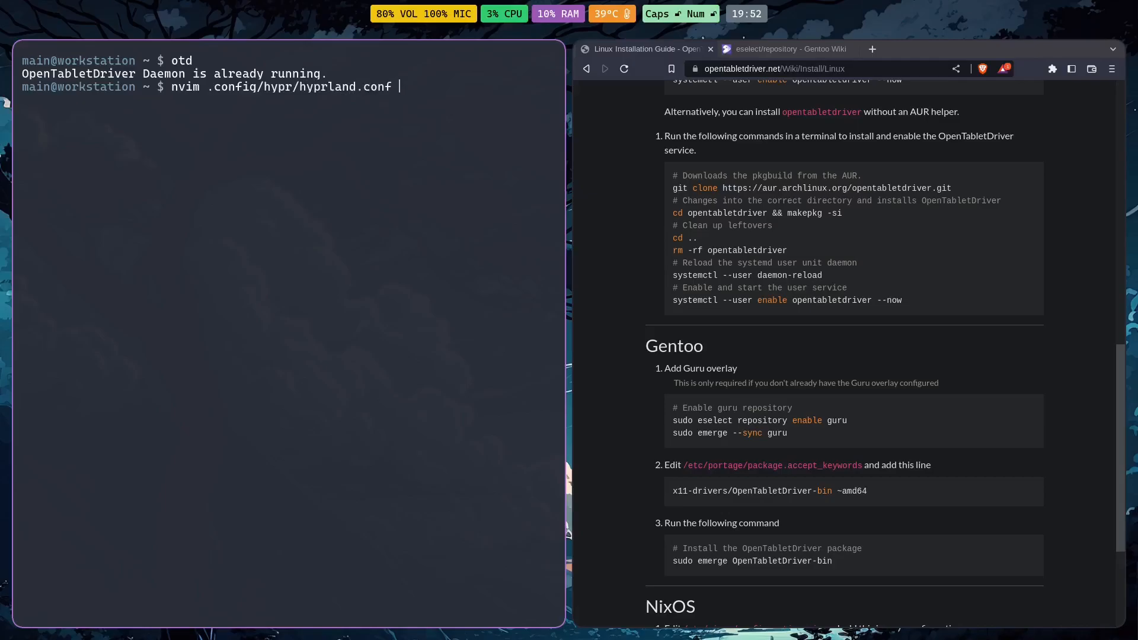
pyautogui.press('Enter')
pyautogui.write('ot')
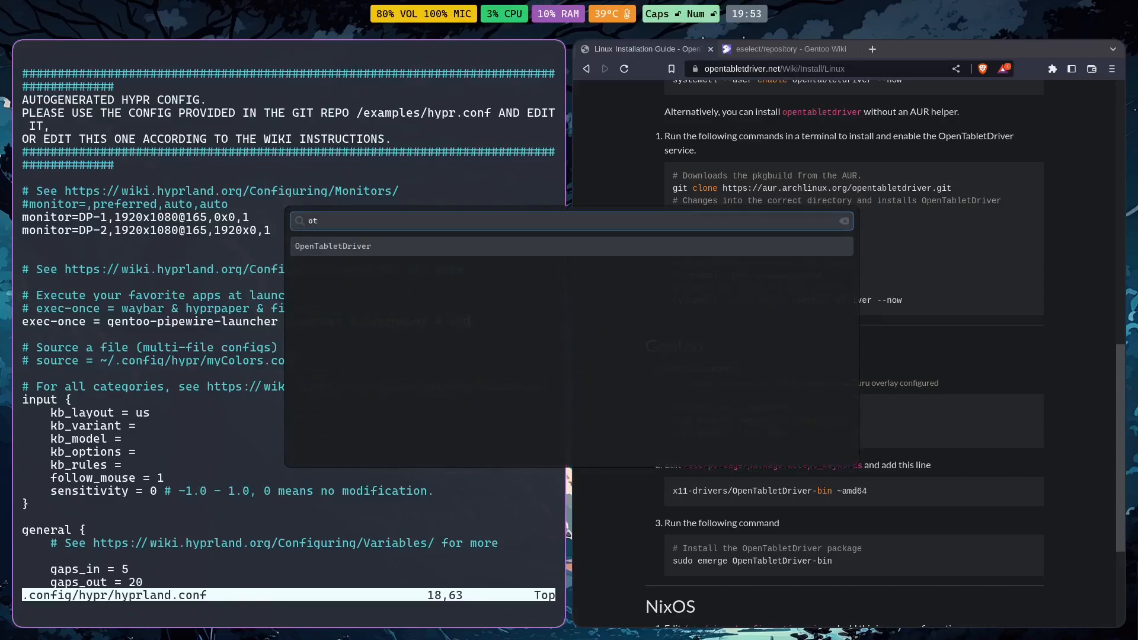
# Launch OpenTabletDriver from the app launcher's 'ot' search results.
pyautogui.click(332, 246)
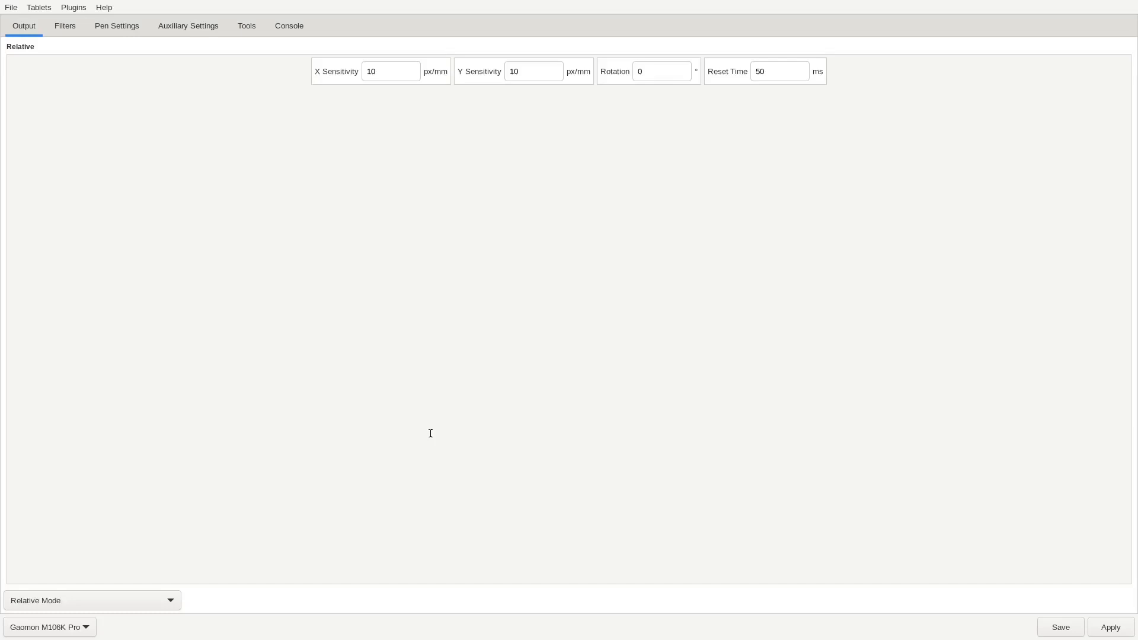
pyautogui.moveTo(212, 144)
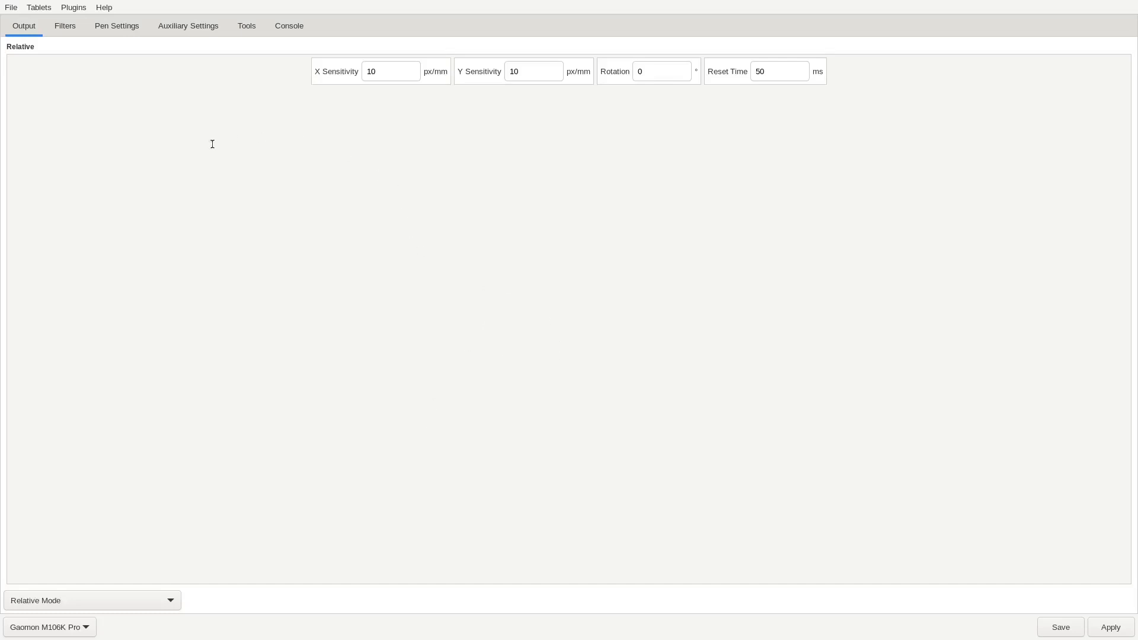
pyautogui.click(65, 25)
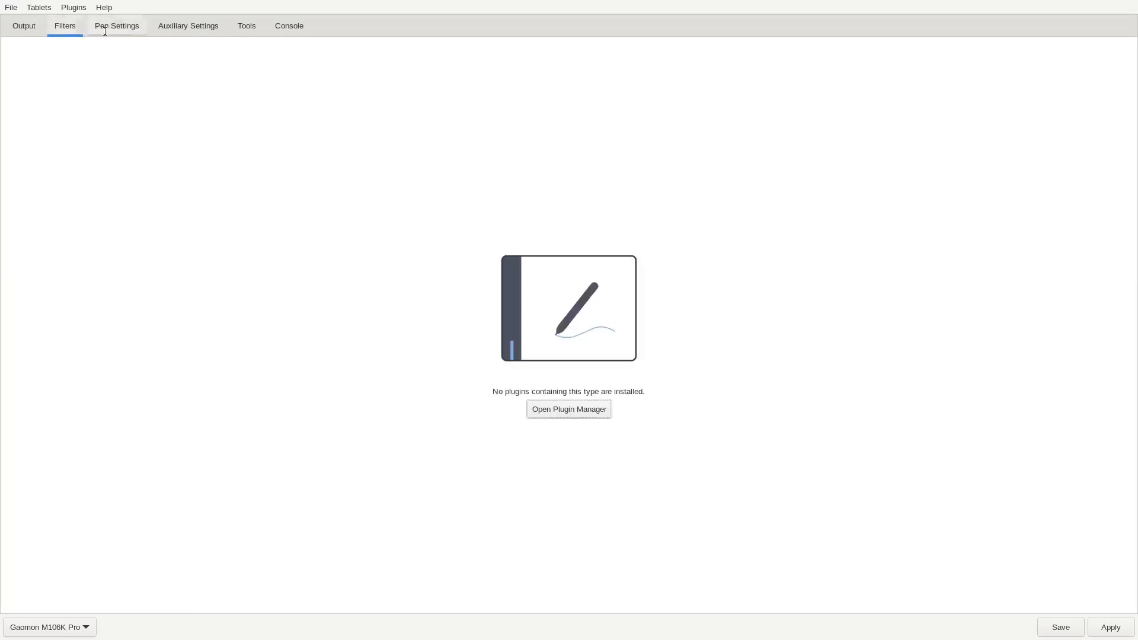
pyautogui.click(188, 25)
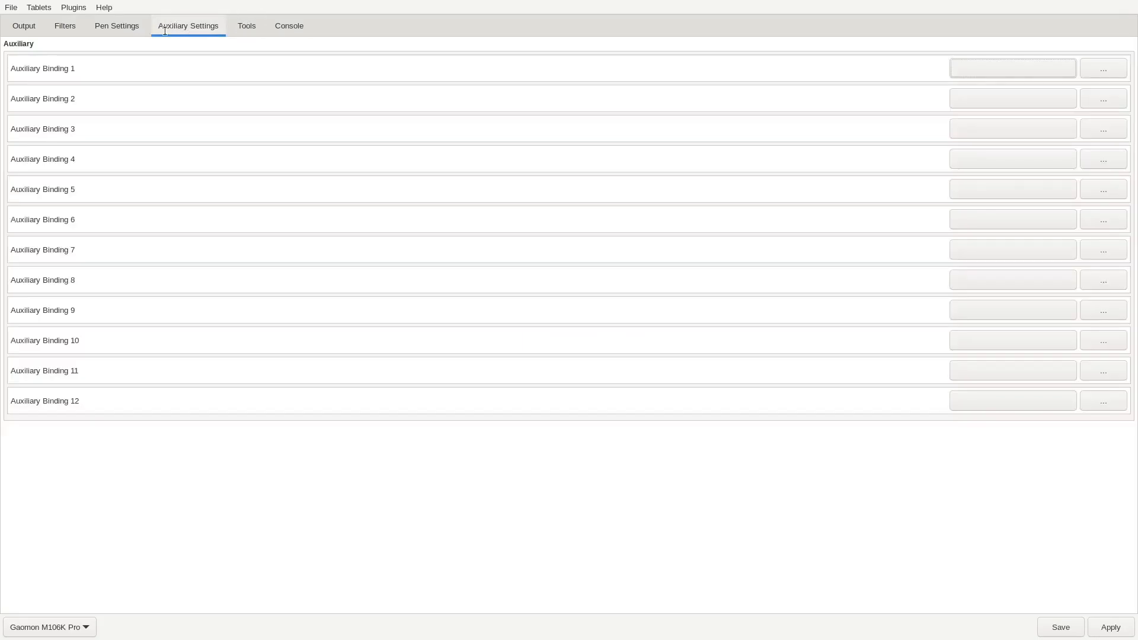
pyautogui.moveTo(190, 24)
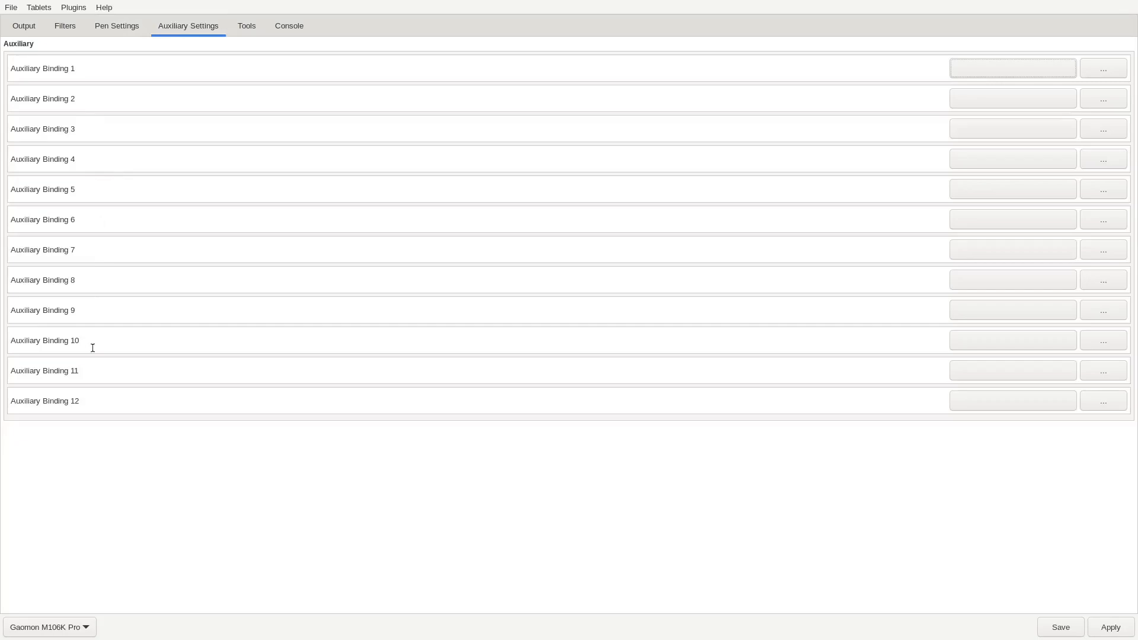
pyautogui.click(117, 26)
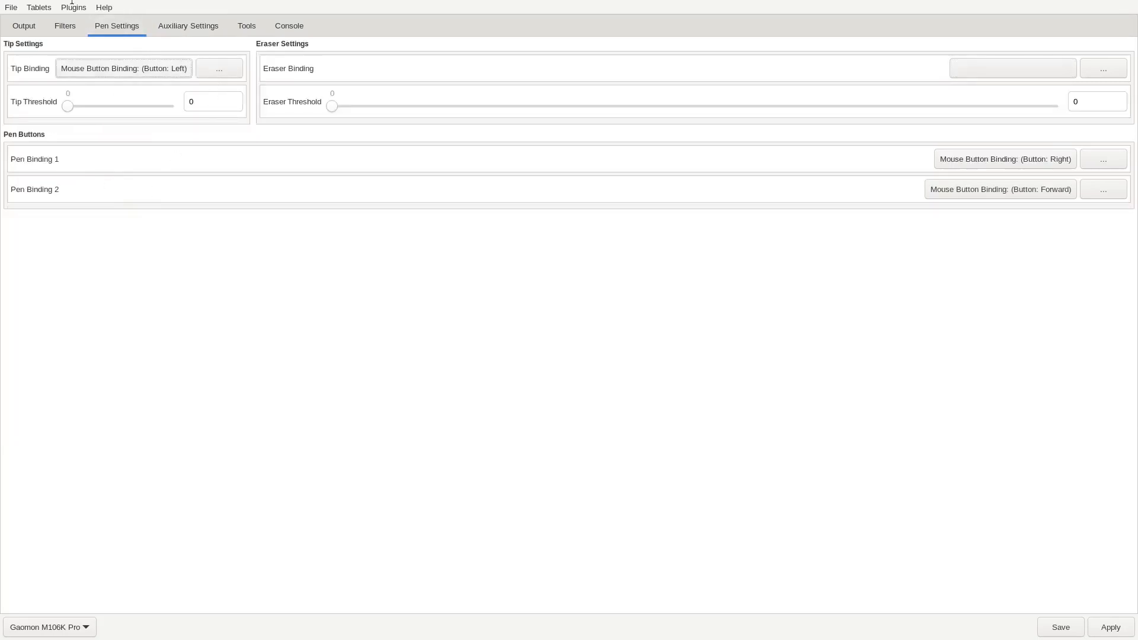
pyautogui.click(24, 25)
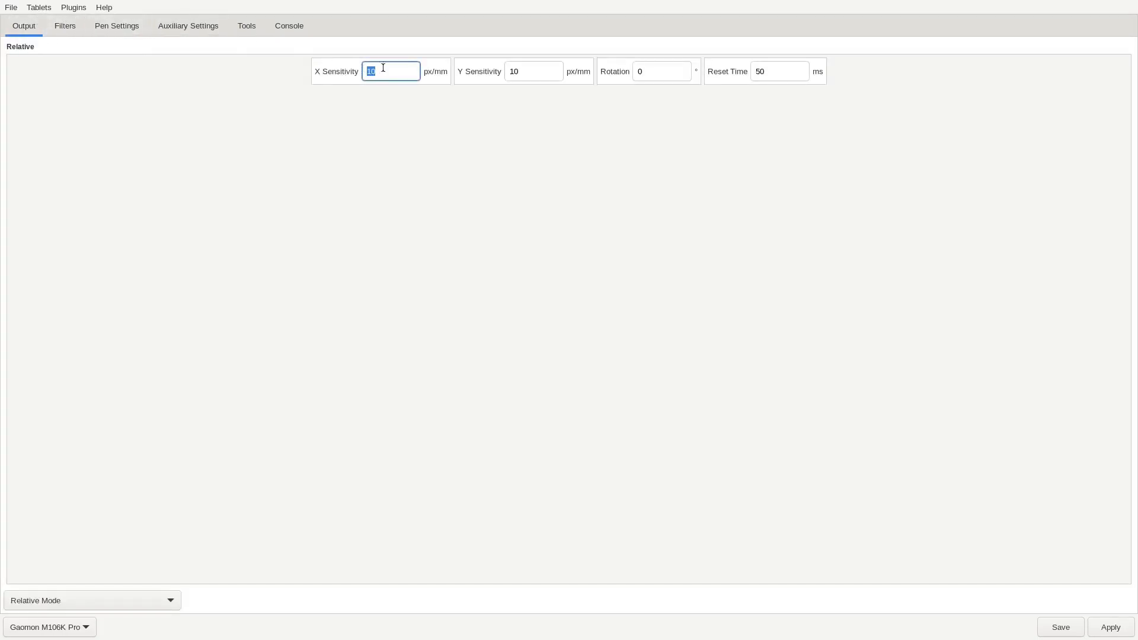
pyautogui.click(92, 601)
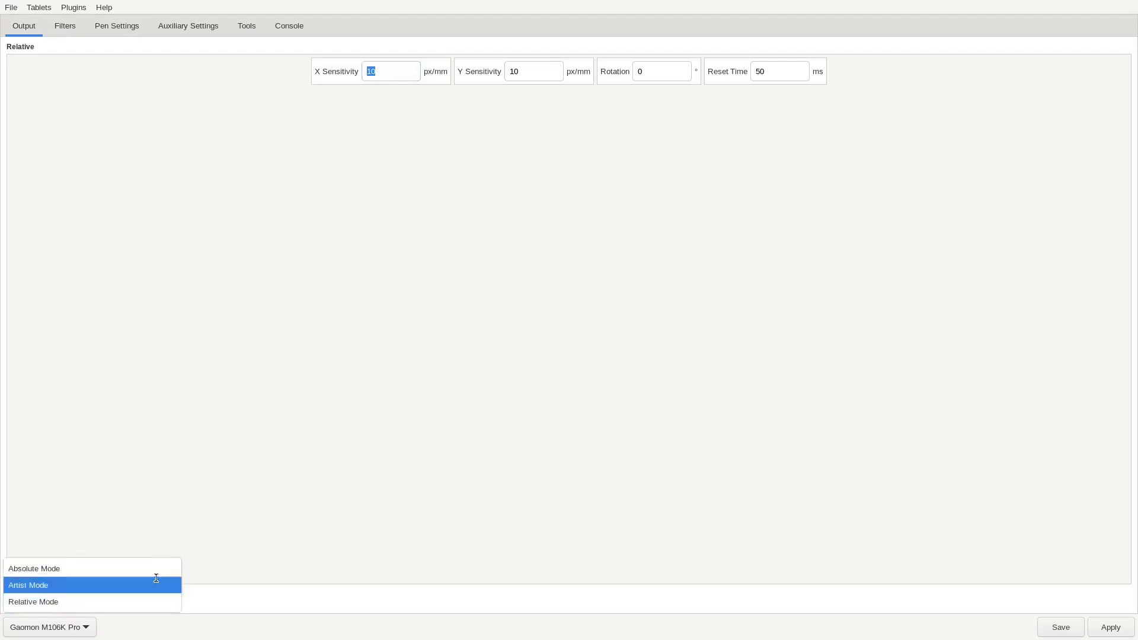
pyautogui.click(33, 601)
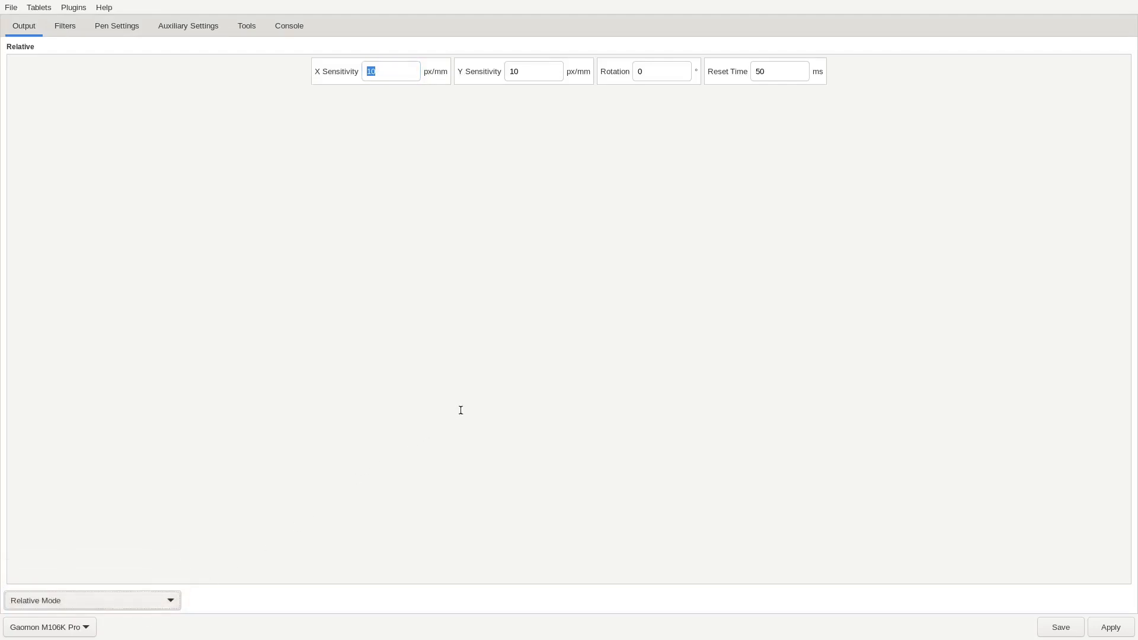
pyautogui.moveTo(478, 405)
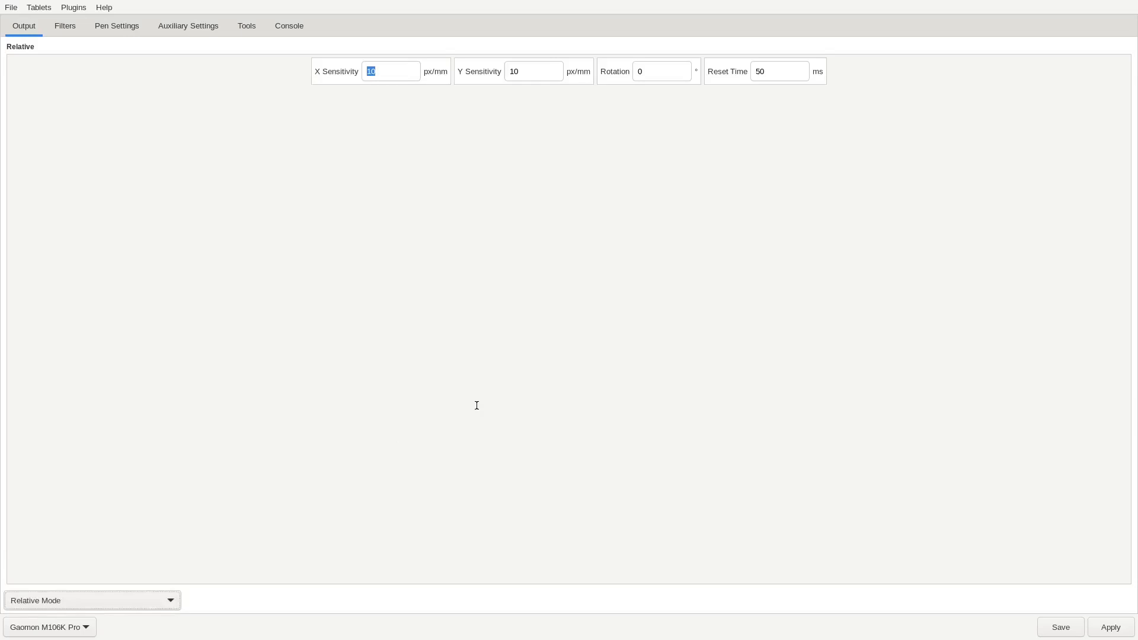
pyautogui.moveTo(473, 396)
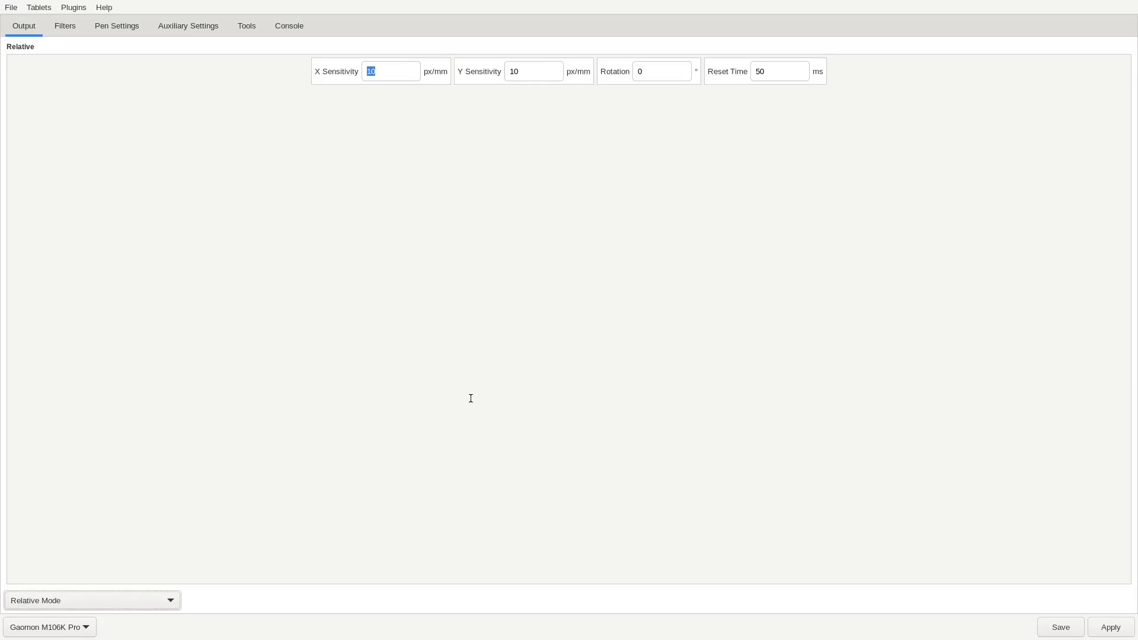
pyautogui.moveTo(467, 400)
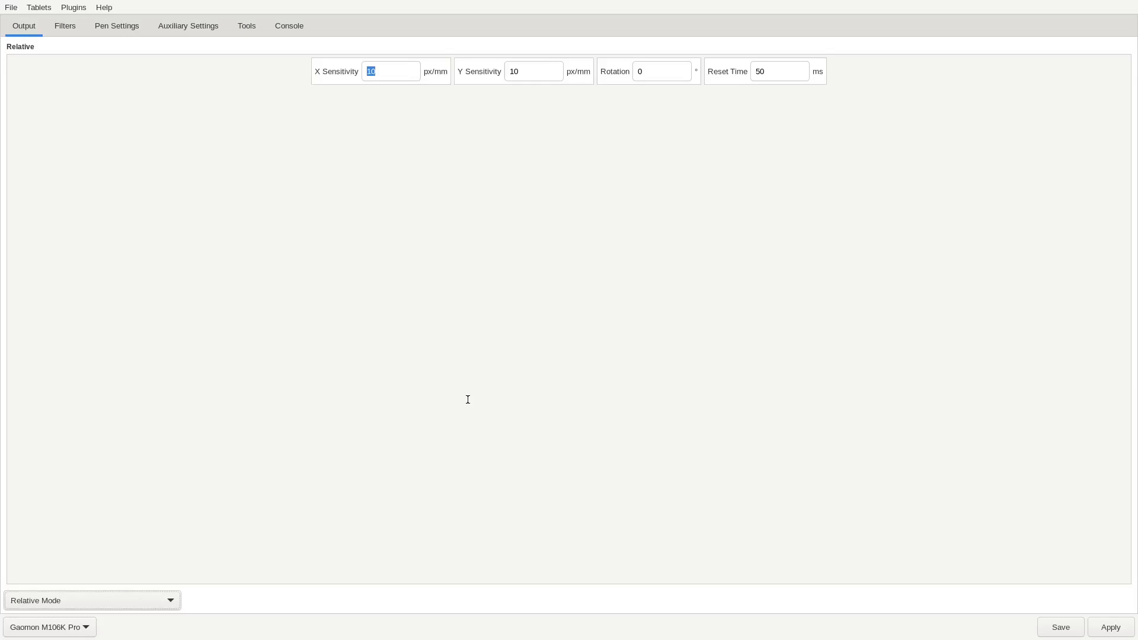
pyautogui.moveTo(599, 389)
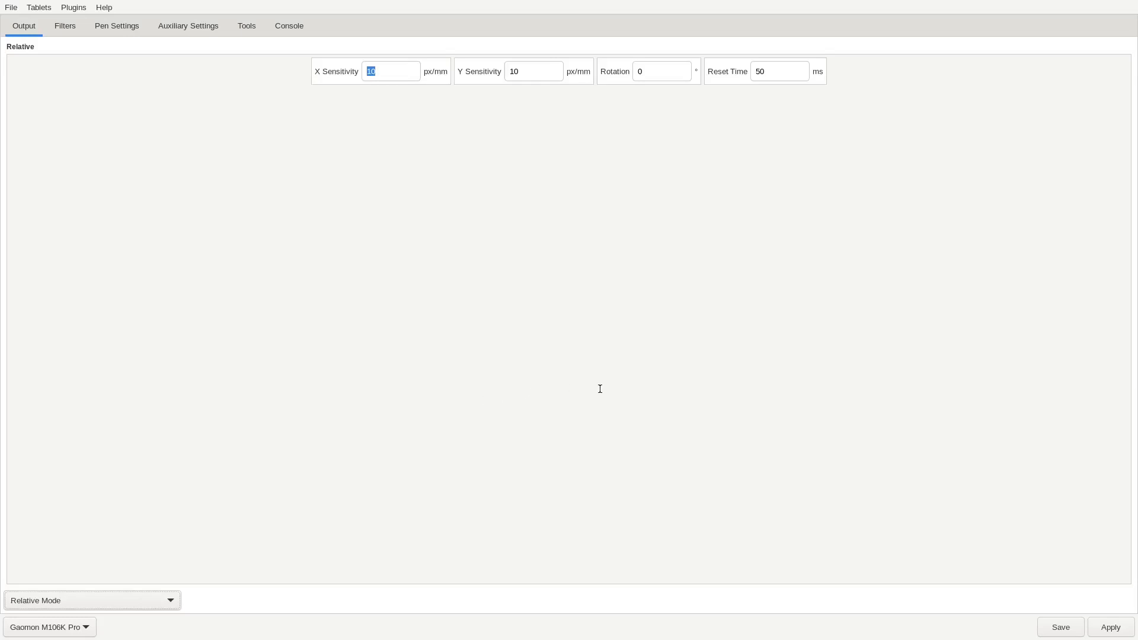